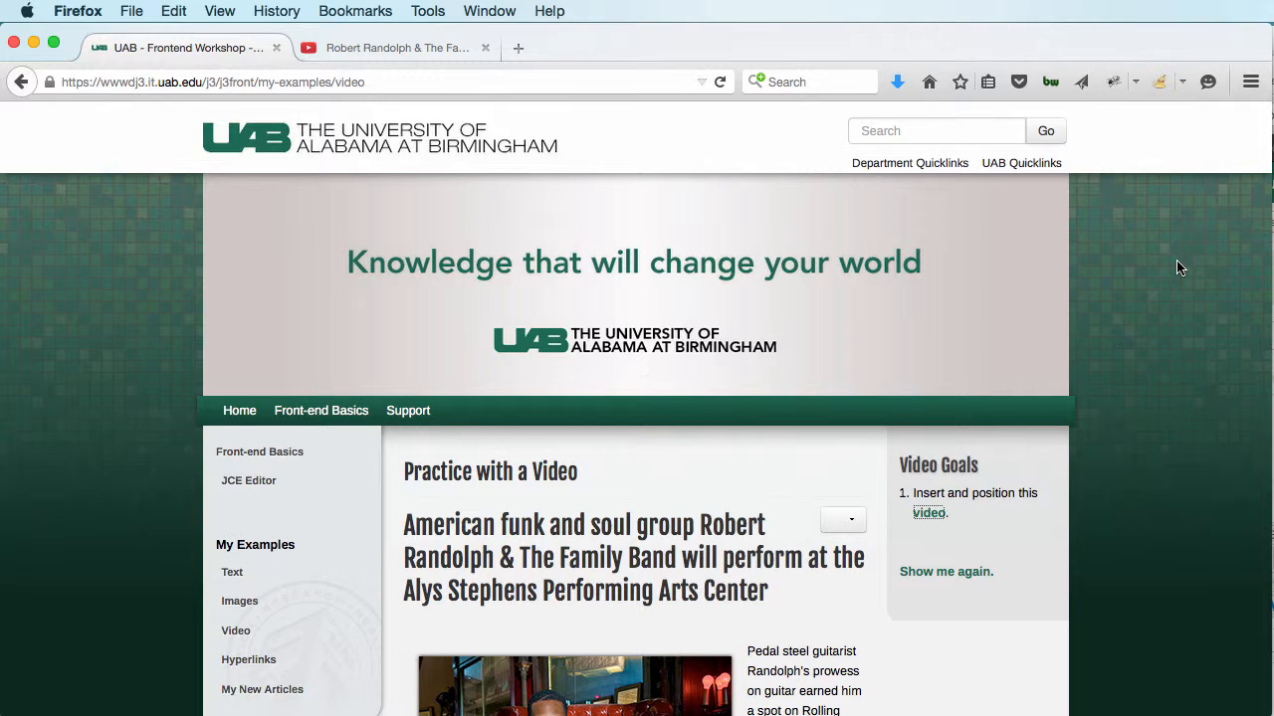
mouse_move(808, 541)
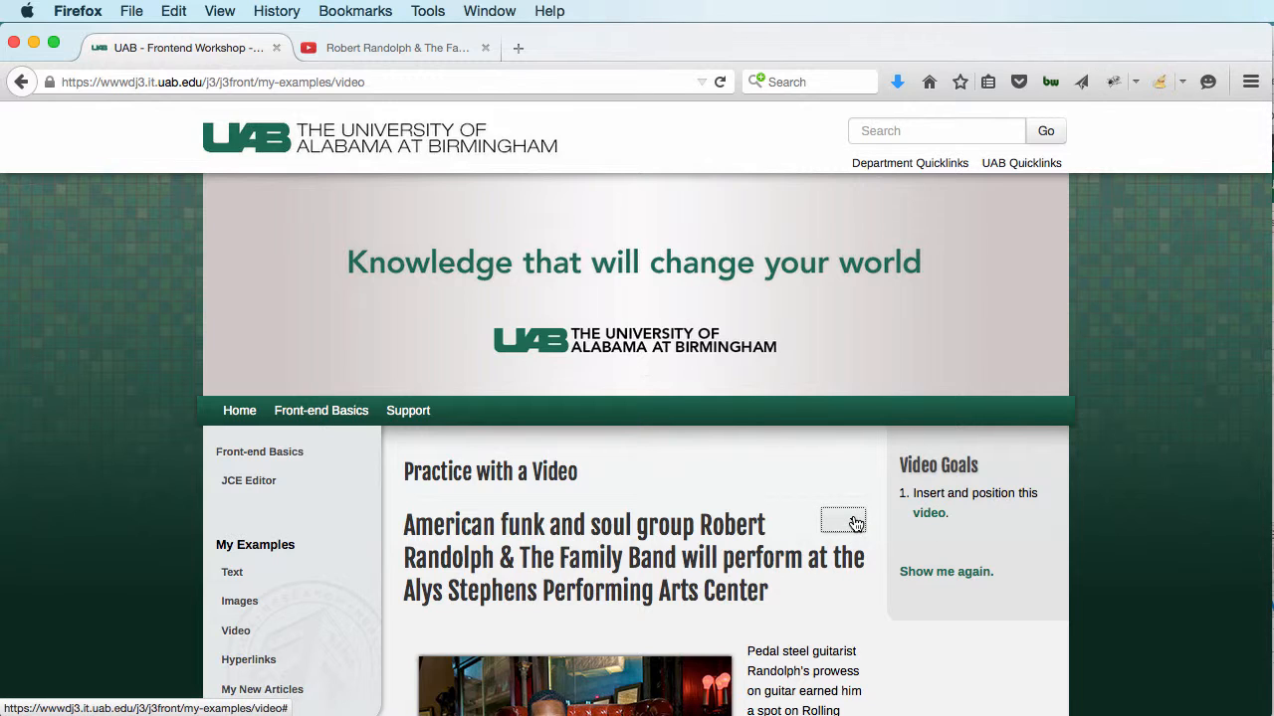
Step: Open the 'Practice with a Video' article in the frontend editor via its gear menu
left_click(843, 520)
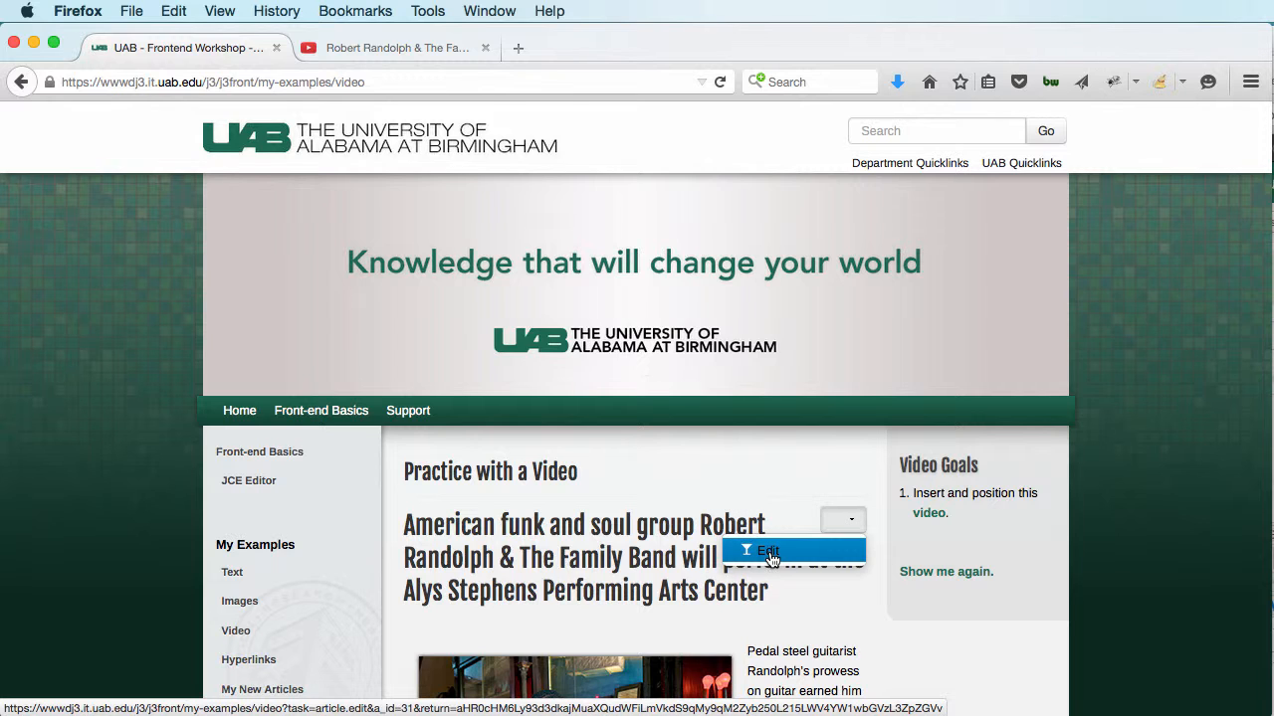
left_click(766, 550)
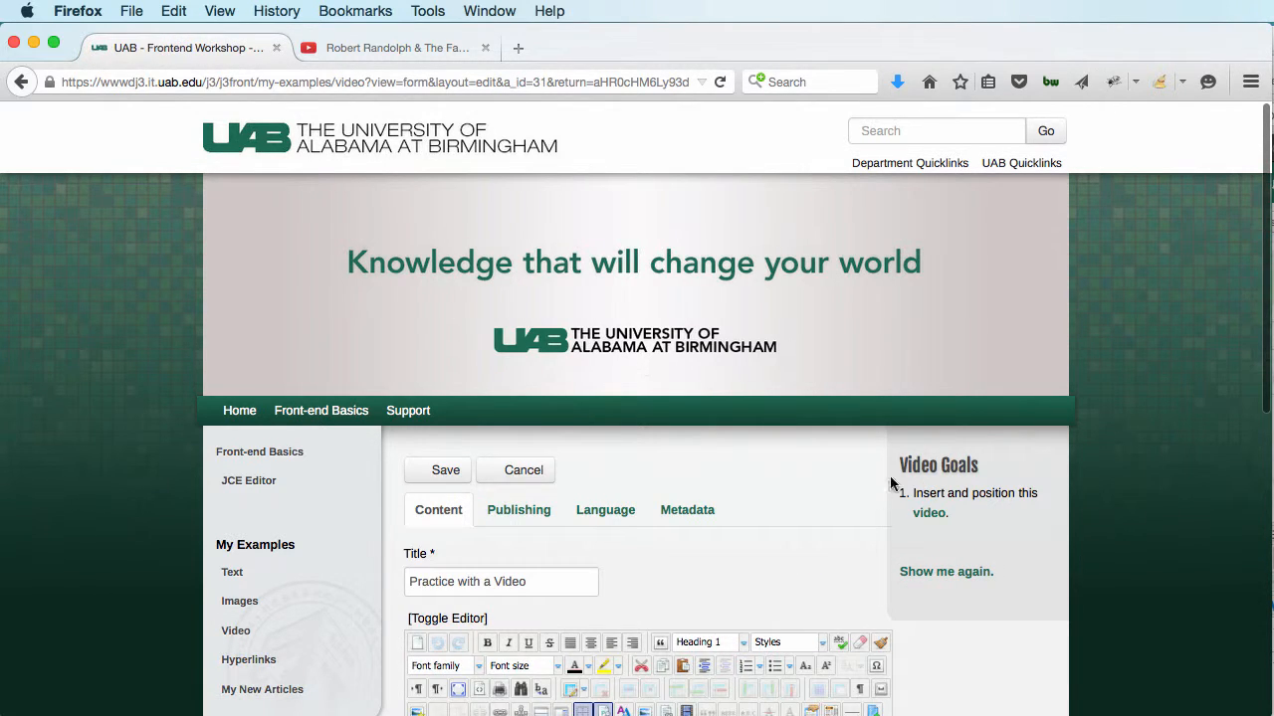
Step: Scroll to the article's end, copy the Robert Randolph video URL from YouTube, and return
scroll("down", 3)
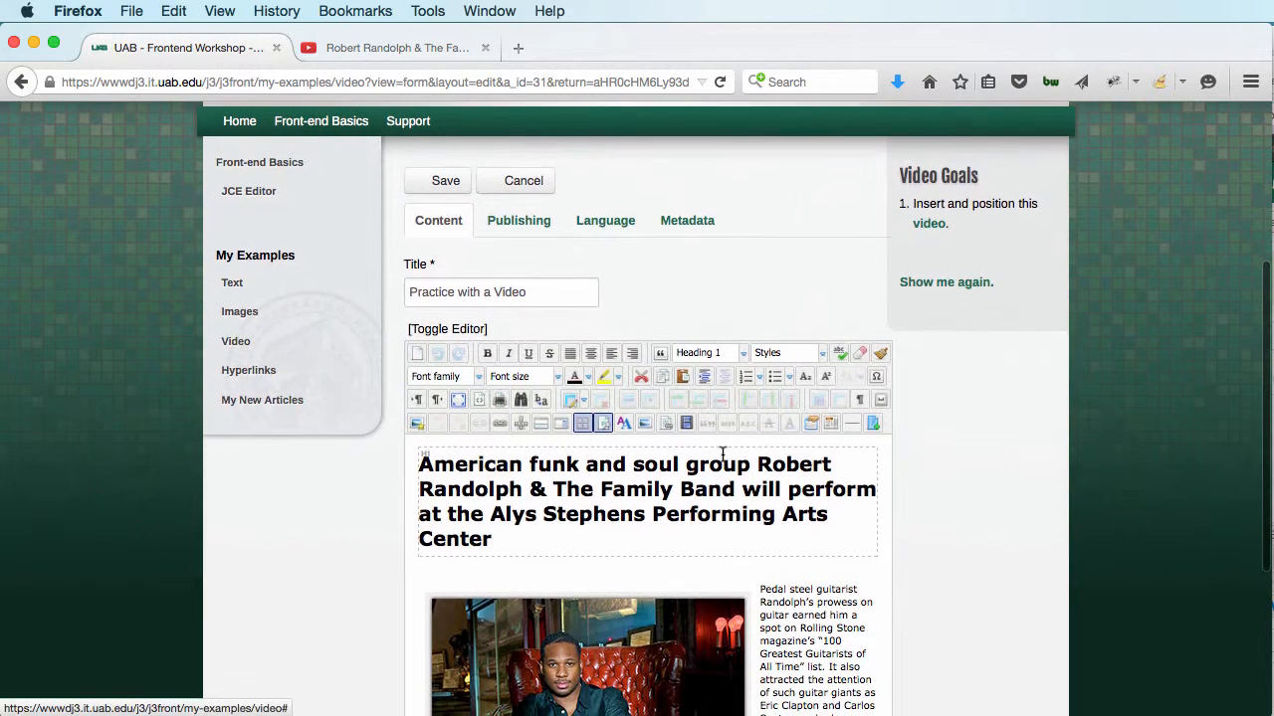
scroll("down", 3)
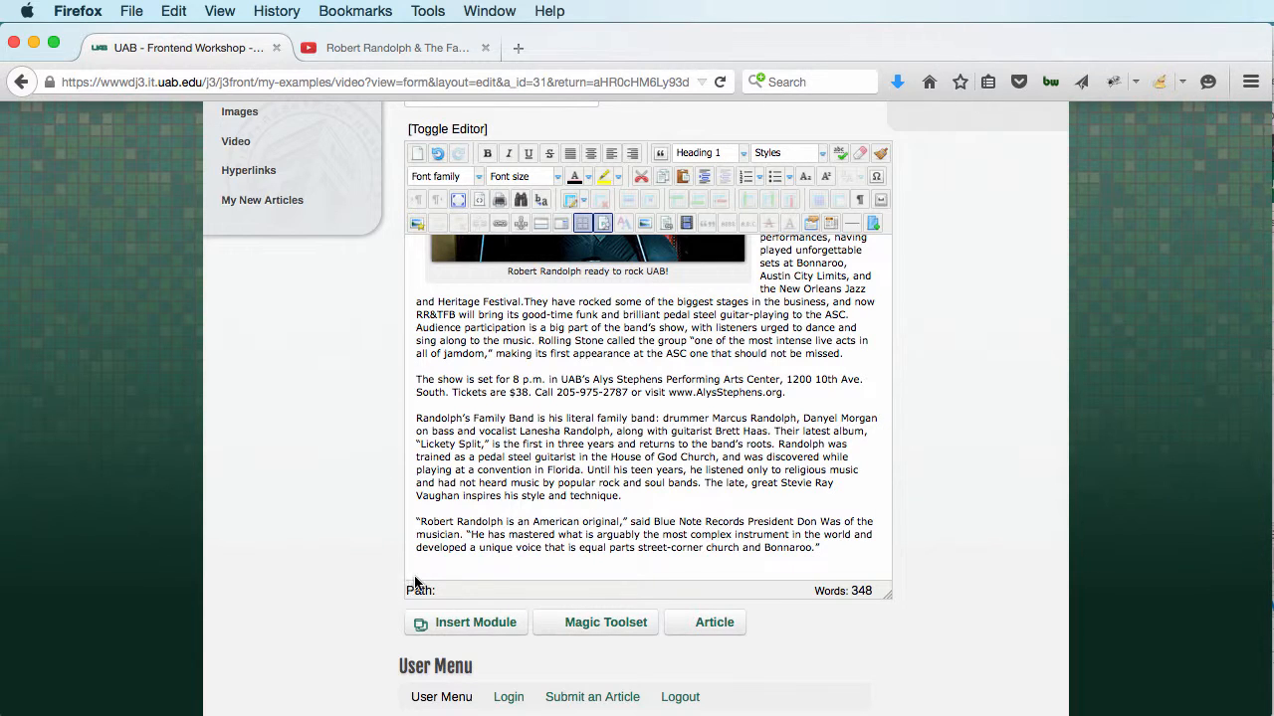
mouse_move(149, 232)
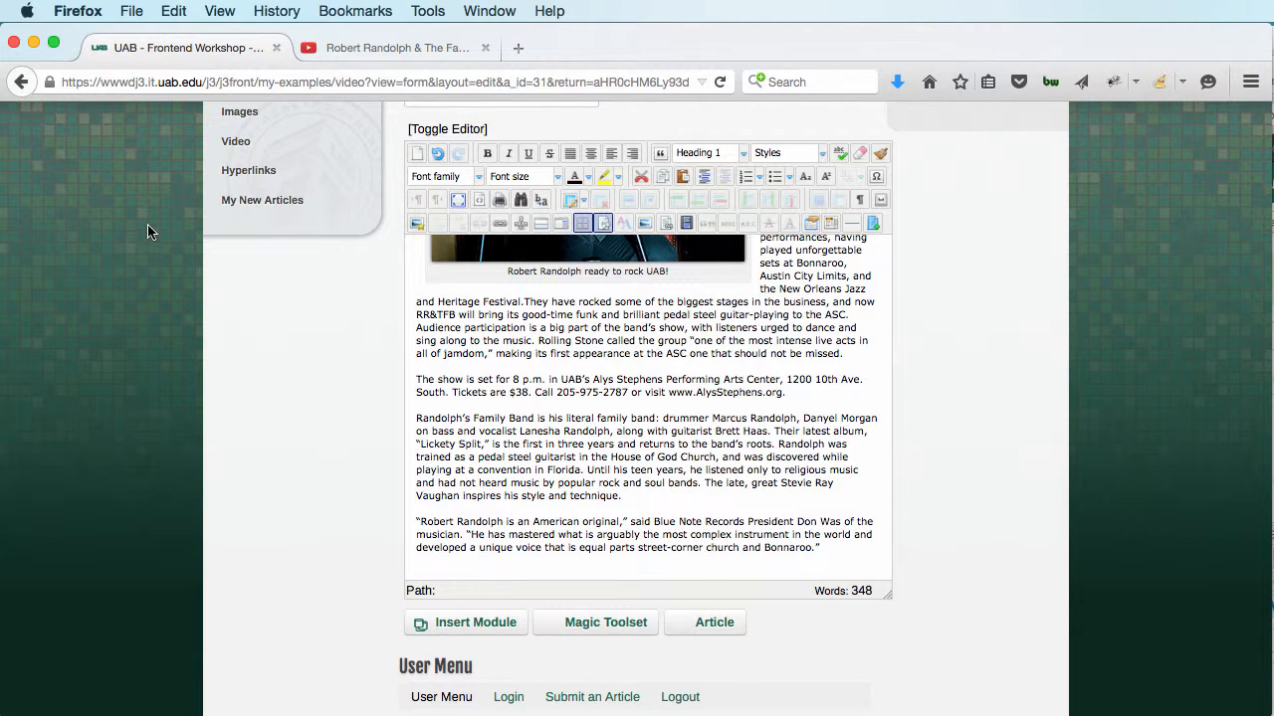
left_click(396, 48)
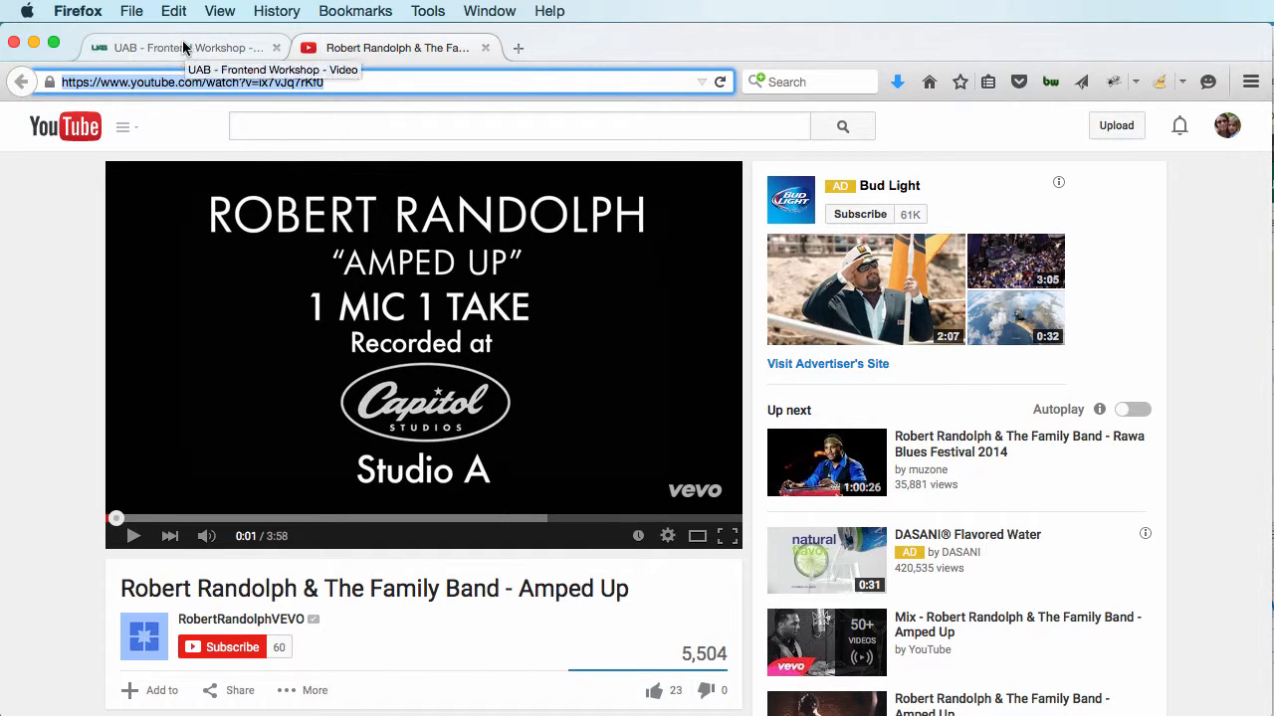
left_click(184, 47)
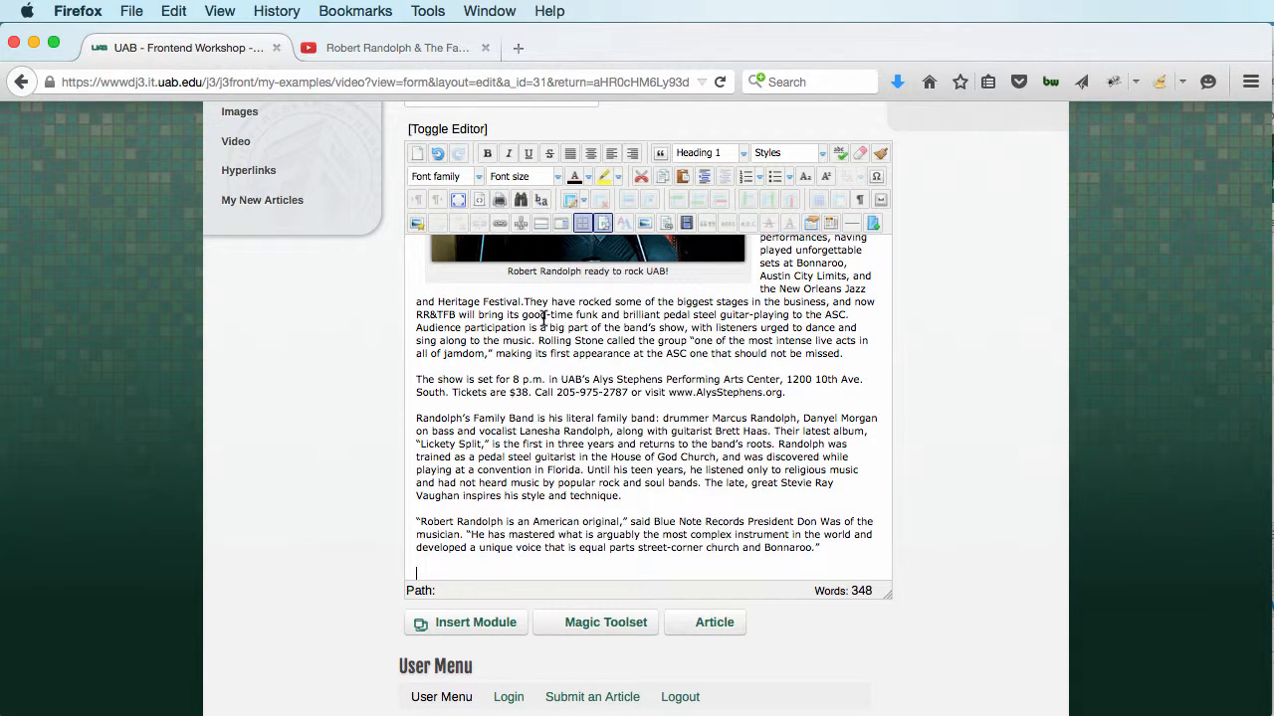
mouse_move(686, 223)
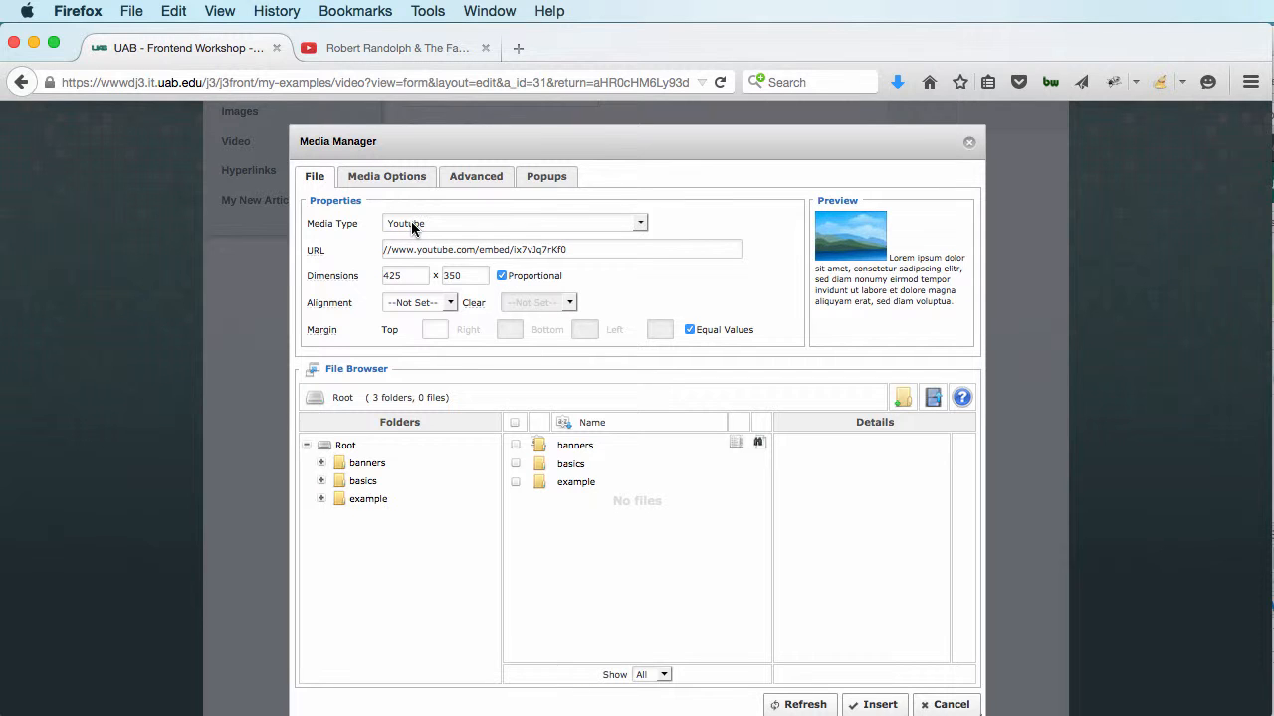
Step: Set Media Type to YouTube, Alignment to Centre, and equal margins of 10
left_click(403, 276)
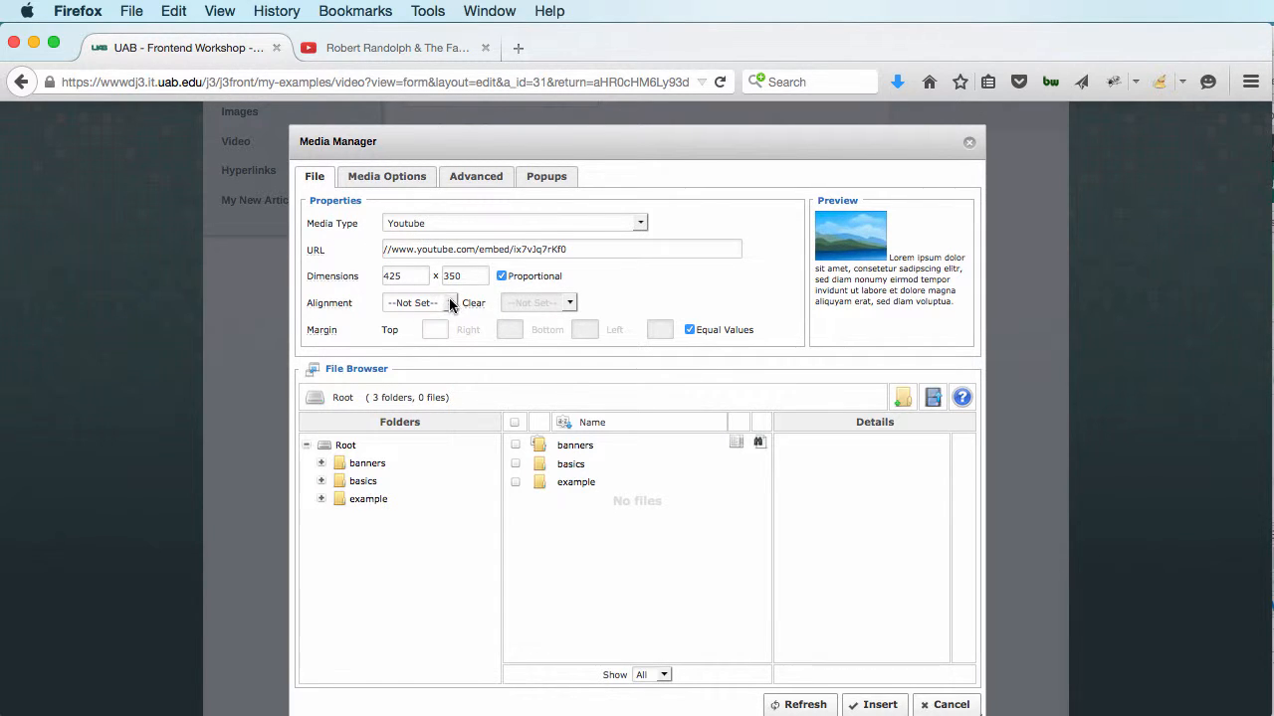
left_click(418, 303)
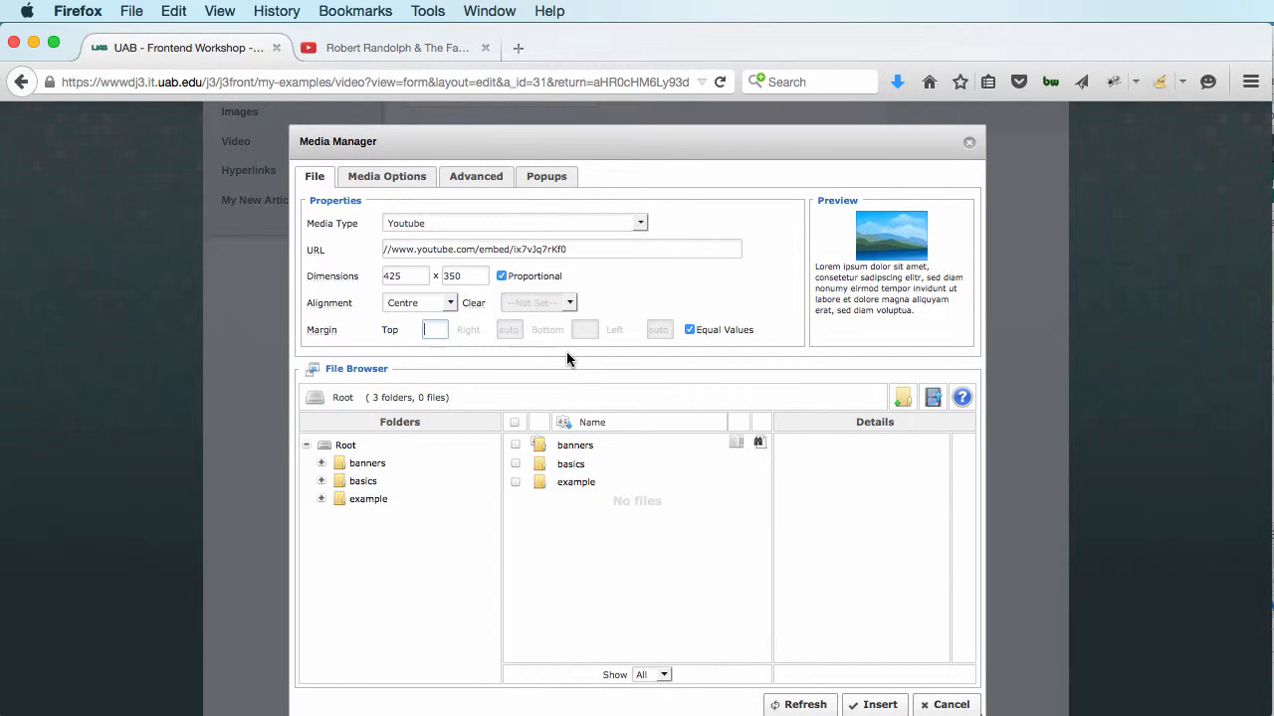
type("10")
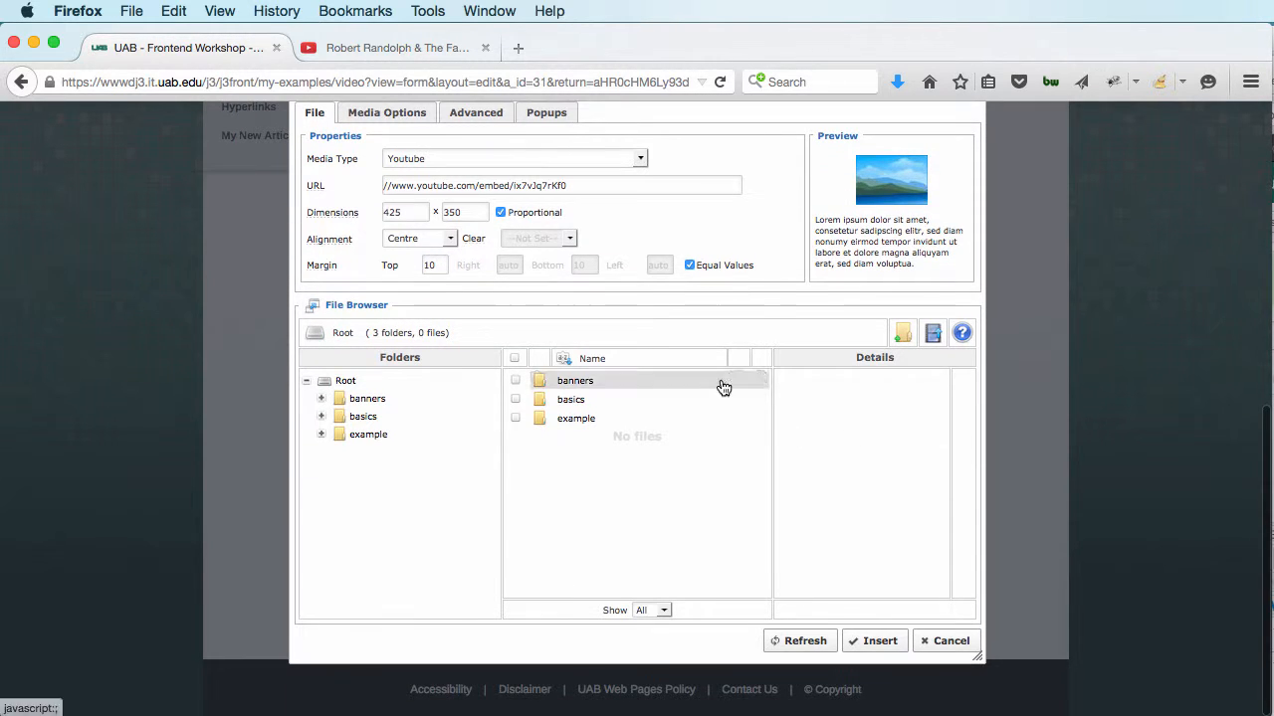
left_click(880, 640)
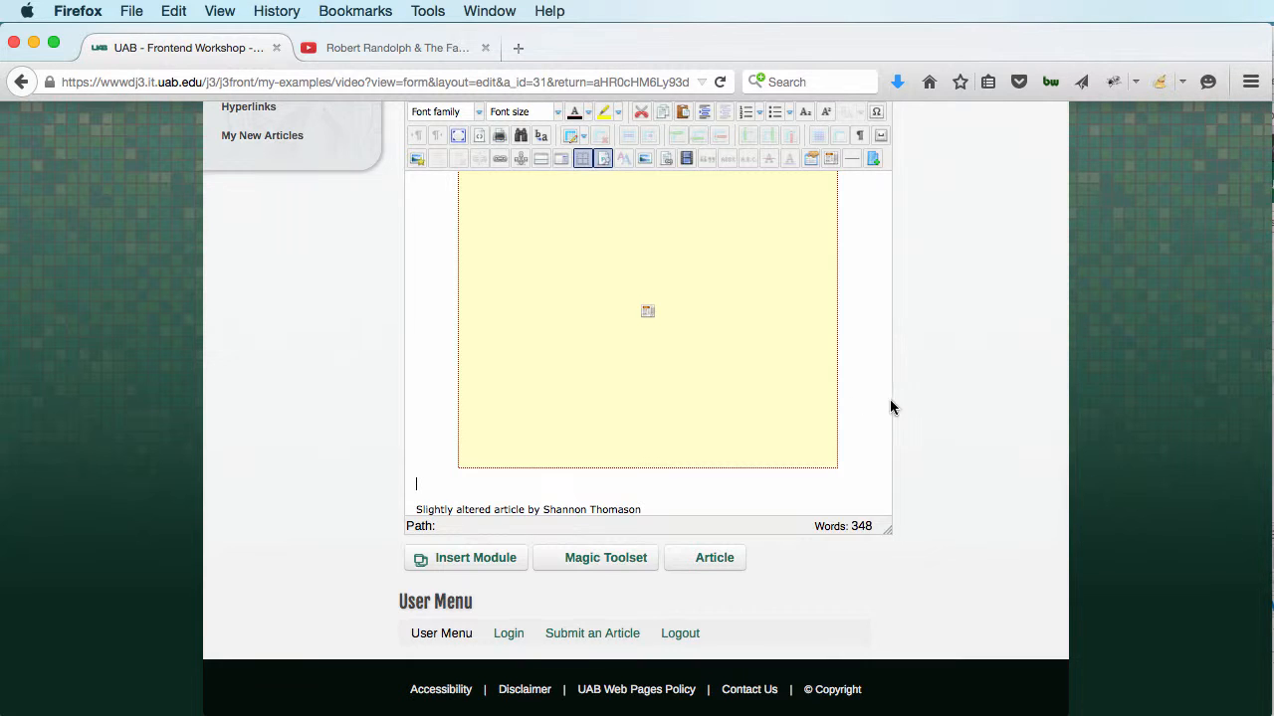
Step: Scroll up to see the article title above the inserted video placeholder
scroll("up", 3)
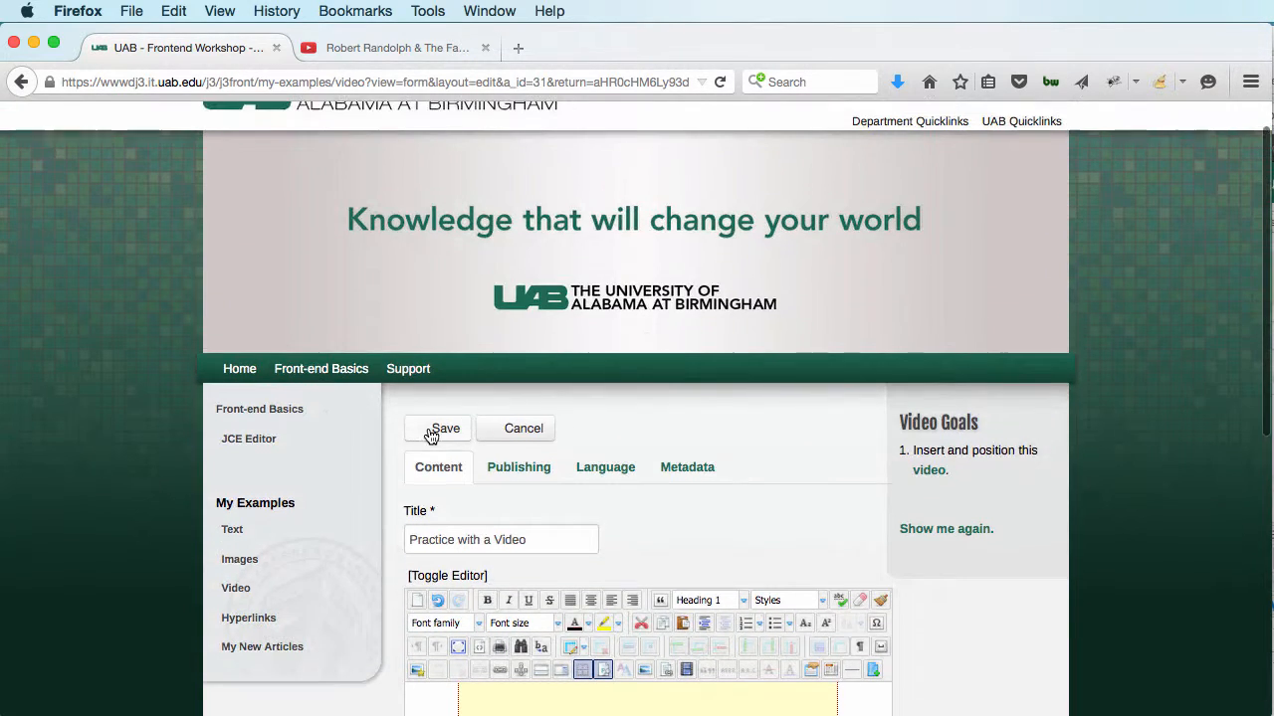
Step: Save the article and scroll down to view the embedded Robert Randolph video
left_click(445, 429)
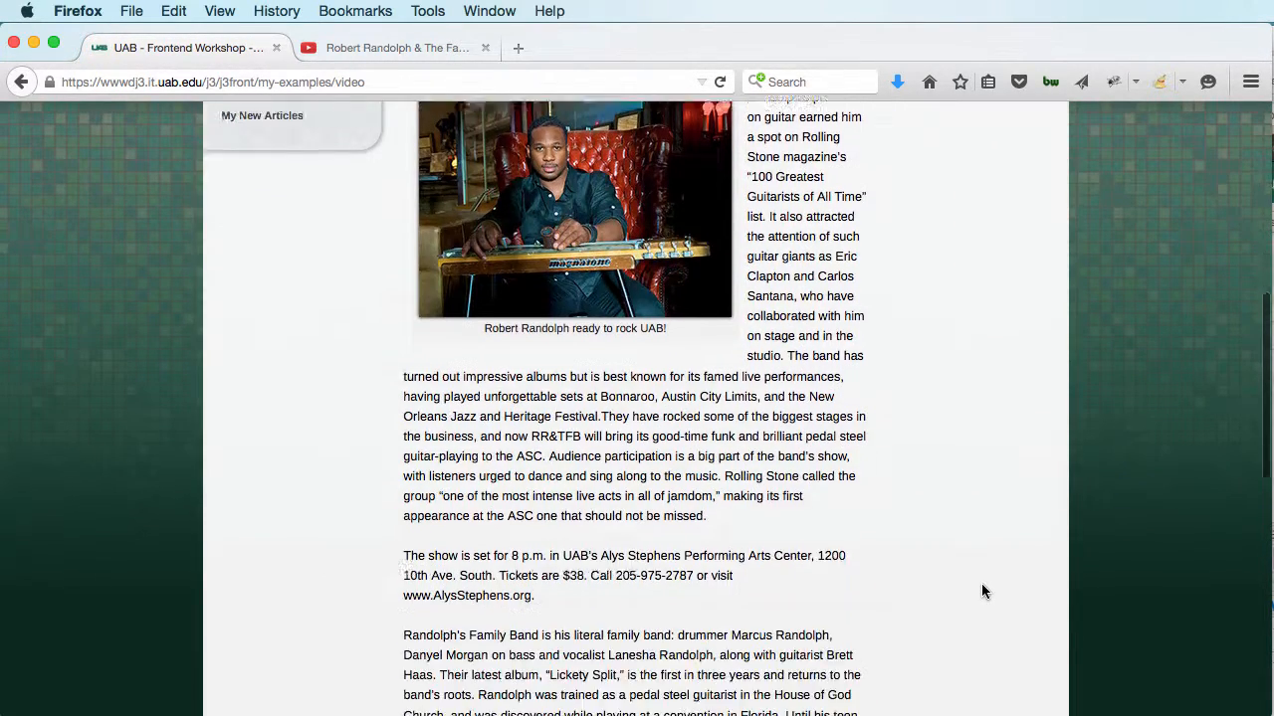
scroll("down", 3)
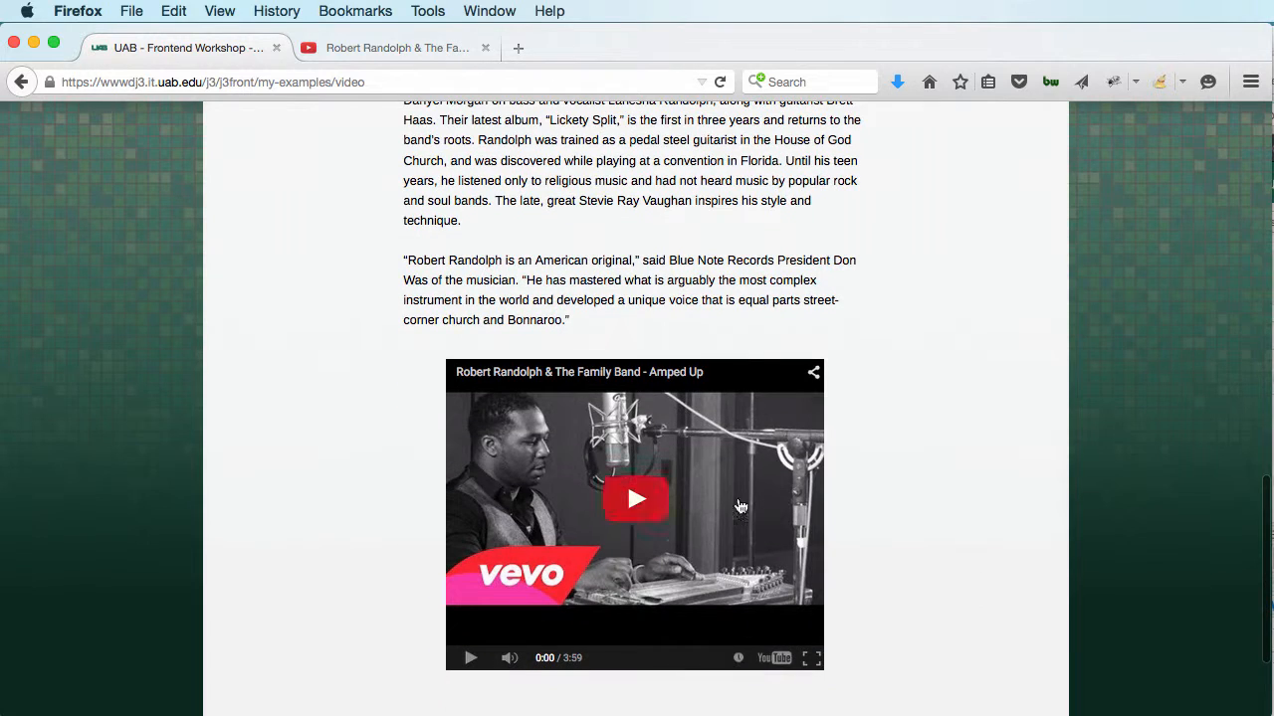